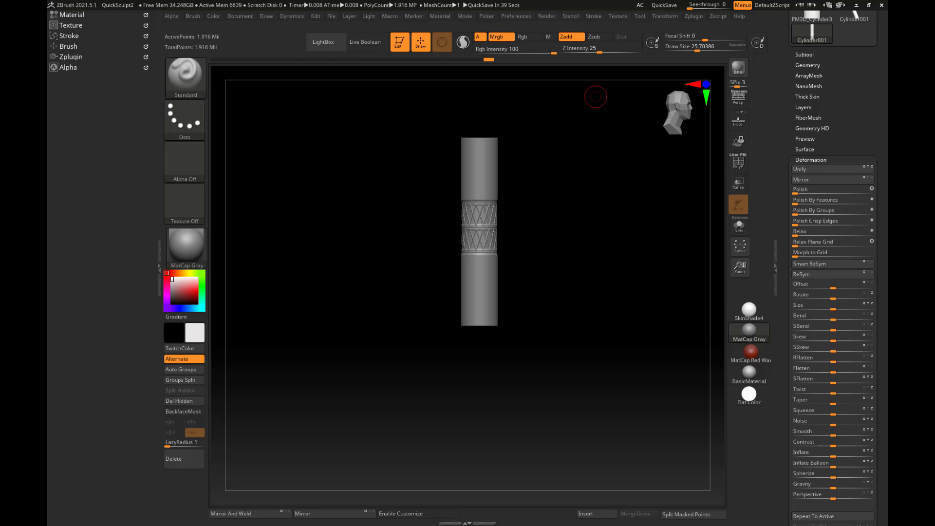
mouse_move(580, 232)
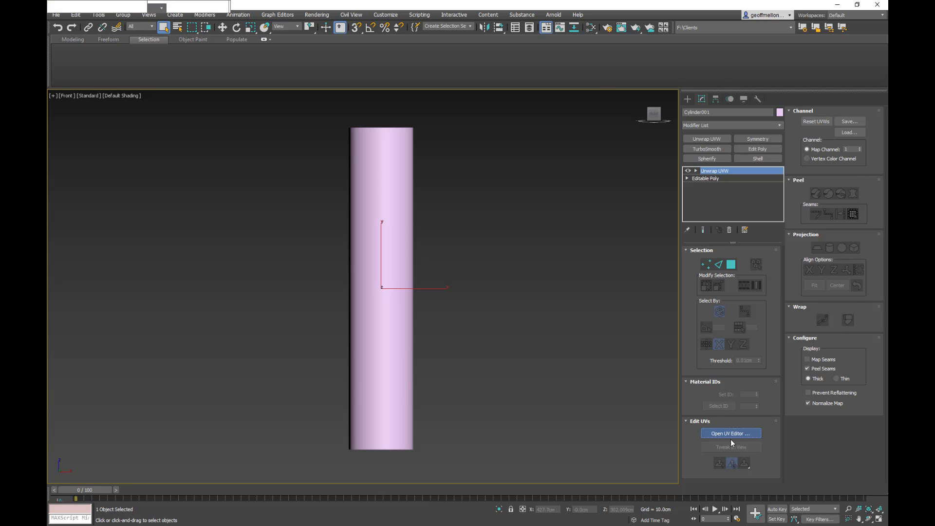
View the cylinder's flat rectangular UV grid in the Edit UVWs window
left_click(730, 432)
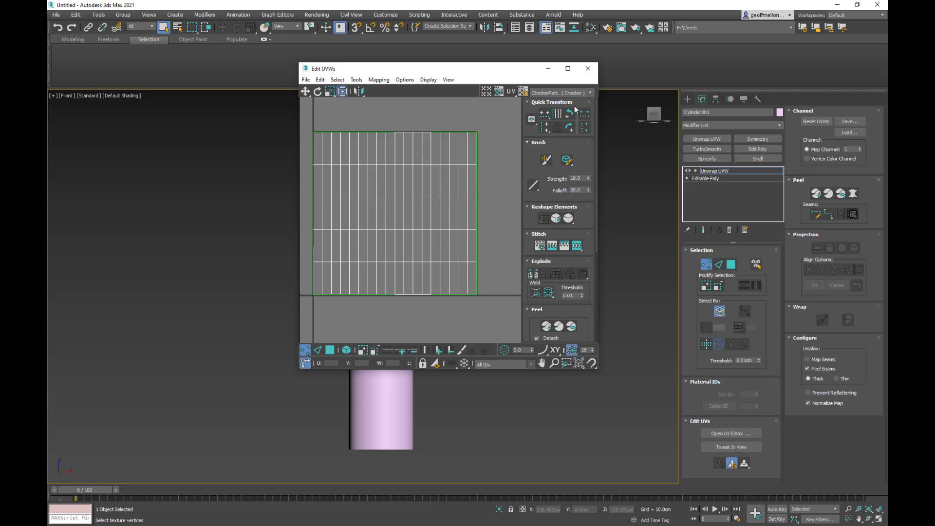
left_click(587, 68)
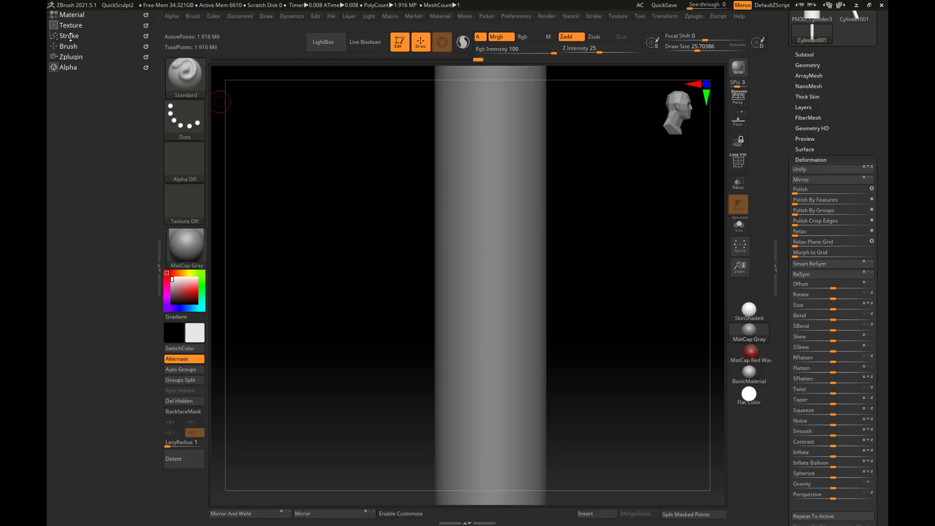
Import the 110-point unwrapped cylinder from 3ds Max via Zplugin's FBX ExportImport
left_click(71, 56)
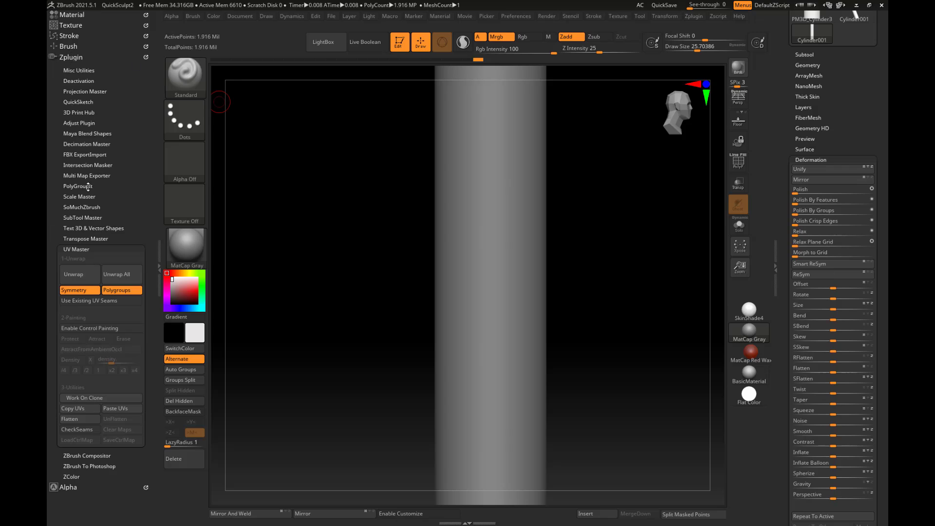
mouse_move(106, 246)
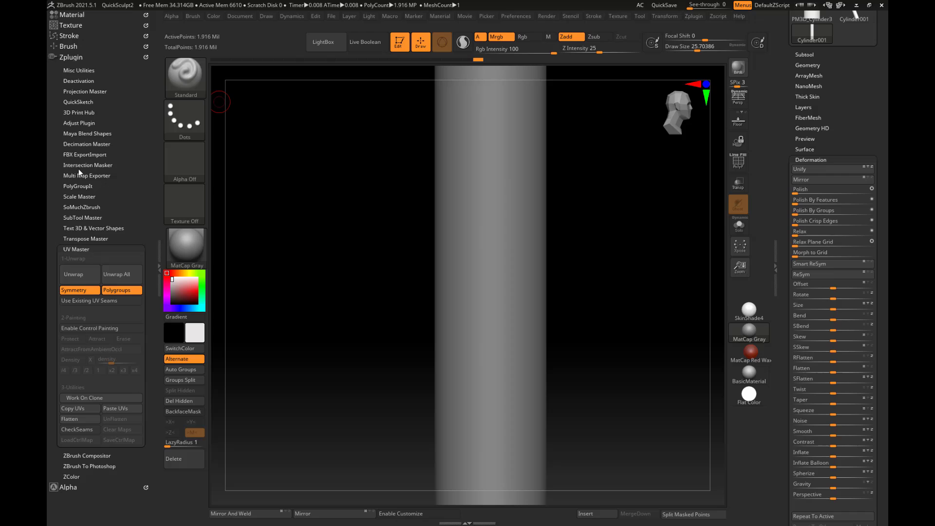
left_click(84, 154)
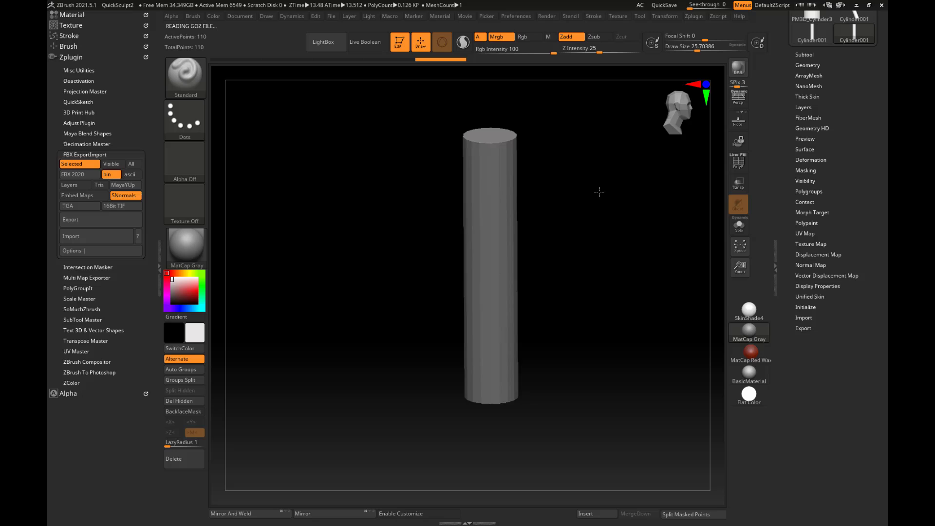
Inspect the cylinder's caps and turn on PolyF to show edges and polygroups
left_click_drag(599, 192, 607, 146)
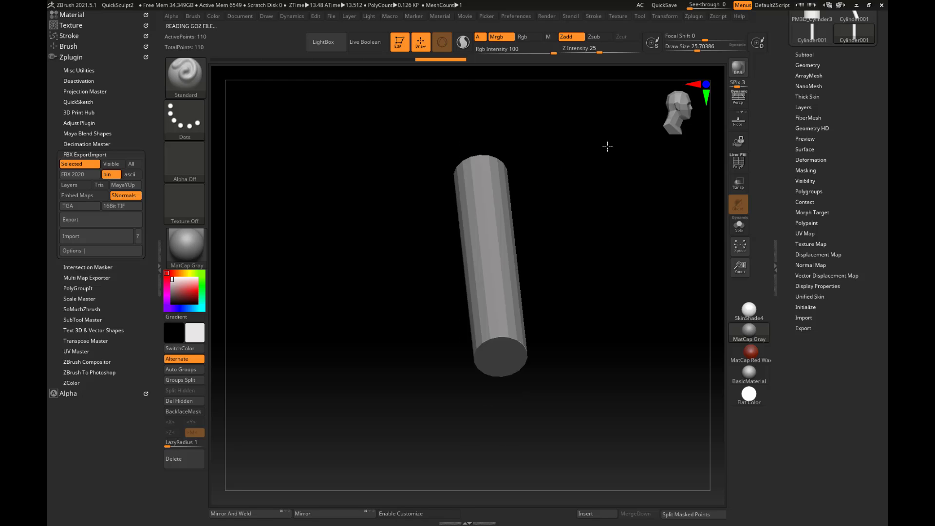
left_click_drag(607, 146, 594, 257)
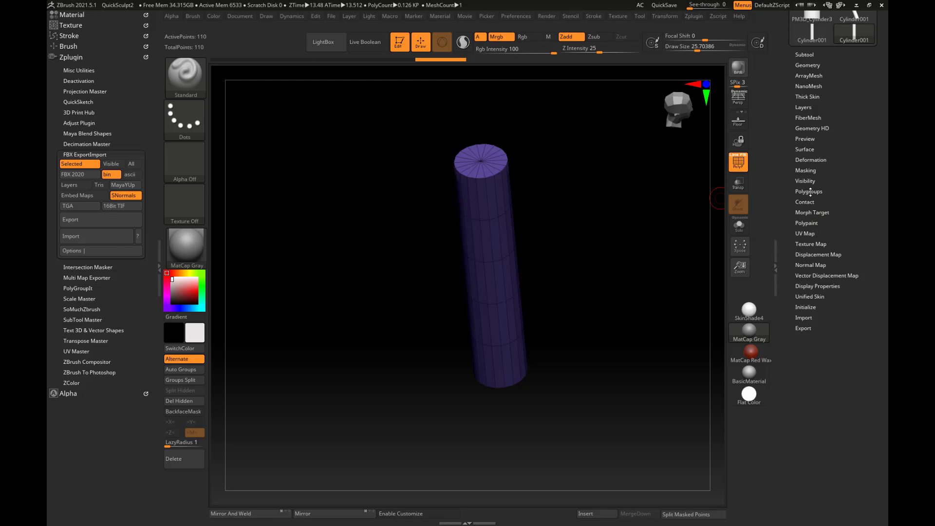
left_click(808, 191)
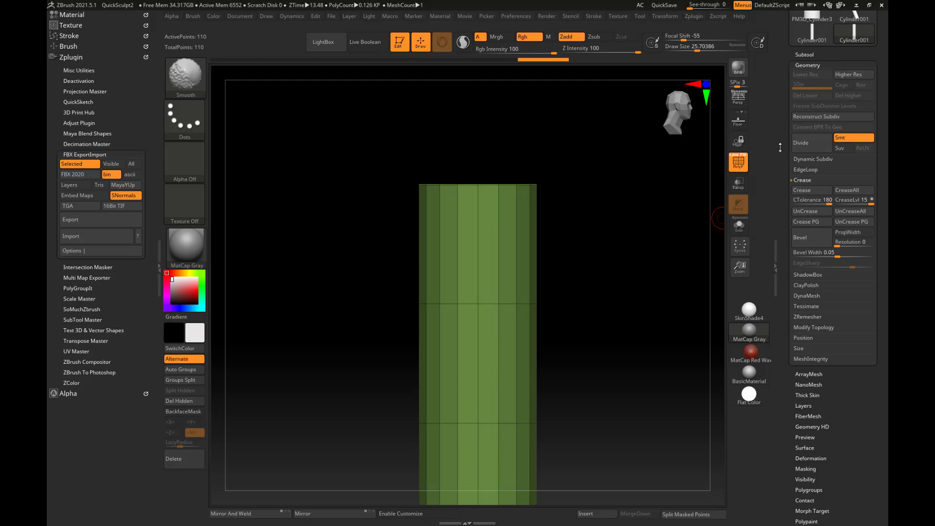
Divide the cylinder four times to reach about 1.9 million points
left_click(809, 142)
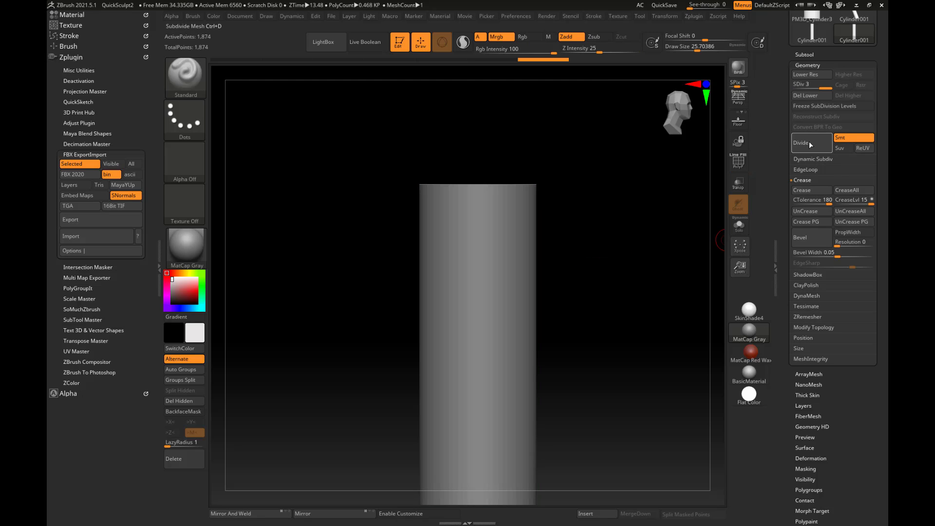
left_click(809, 142)
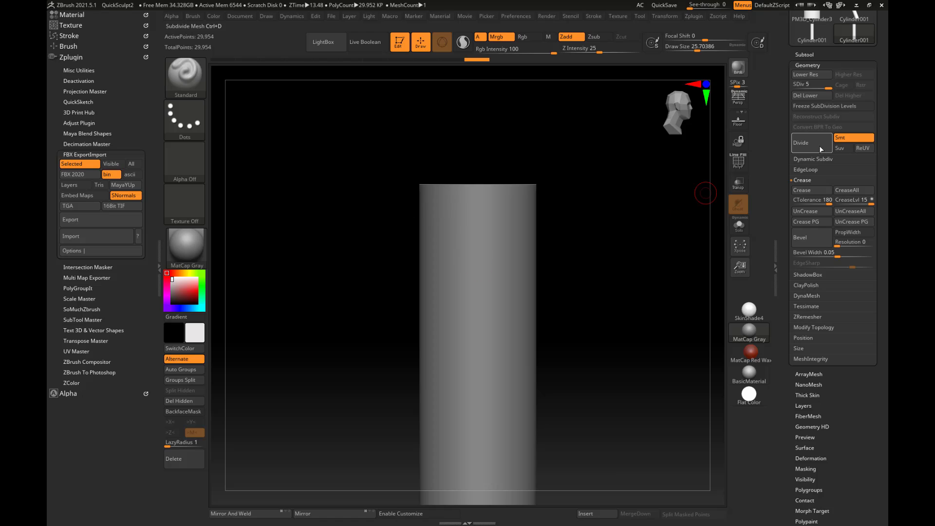
left_click(808, 142)
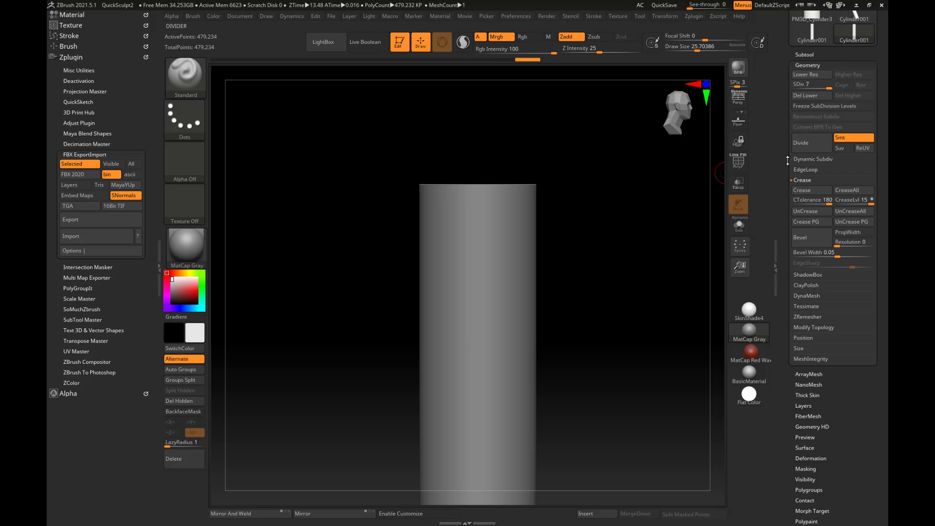
left_click(800, 142)
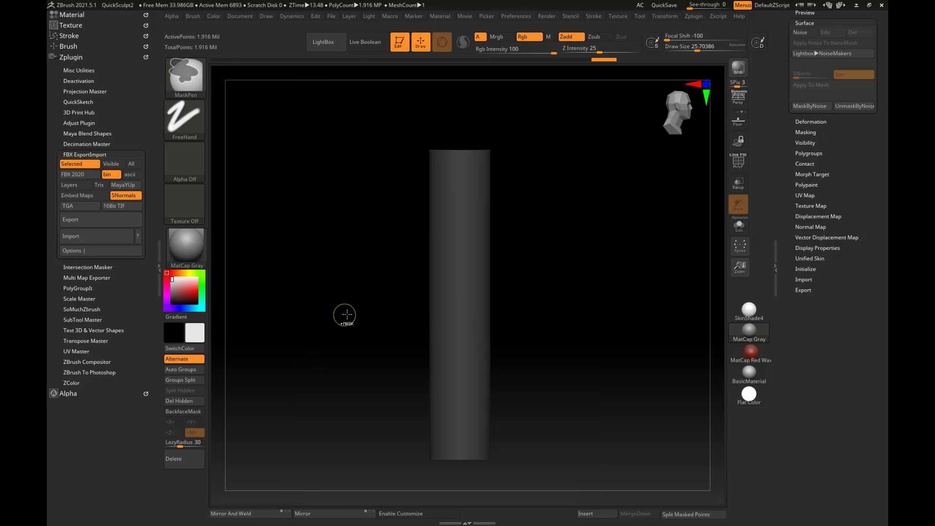
mouse_move(363, 271)
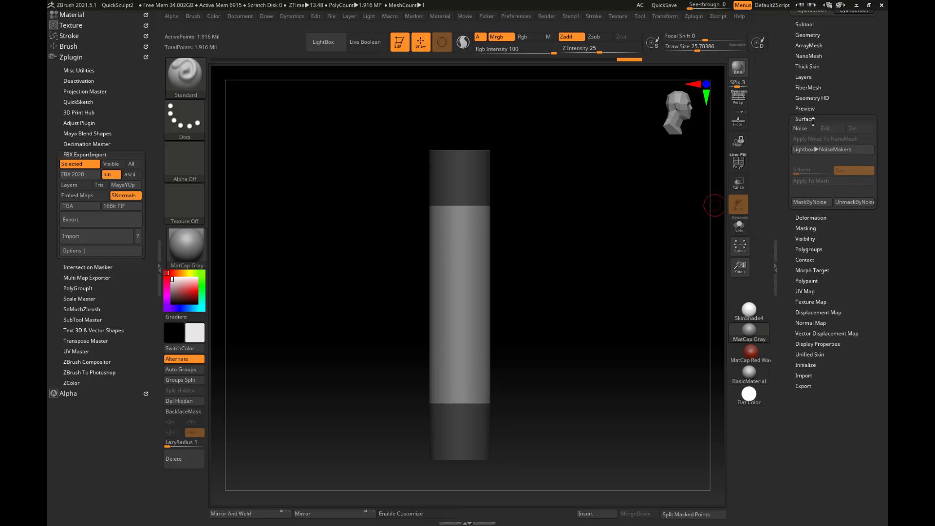
Switch on Surface Noise and bring up the NoiseMaker editor for the masked band
left_click(802, 128)
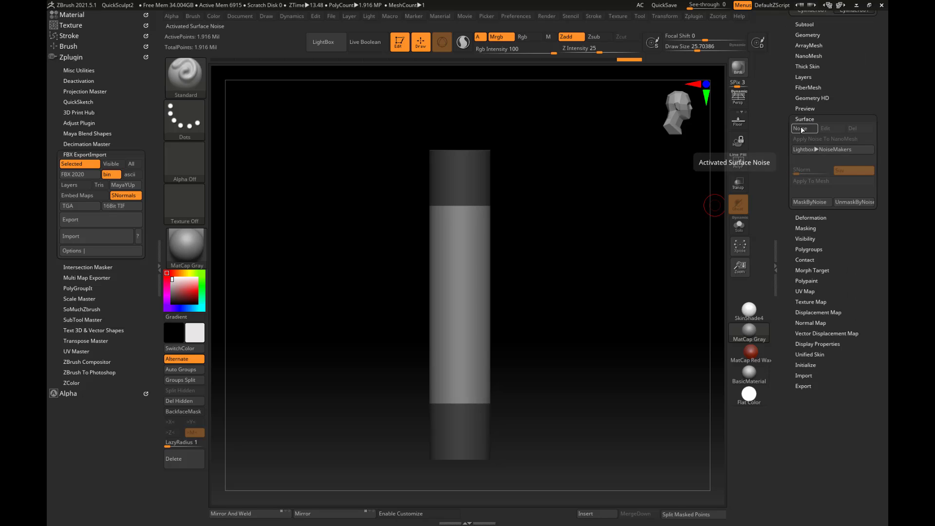
left_click(803, 128)
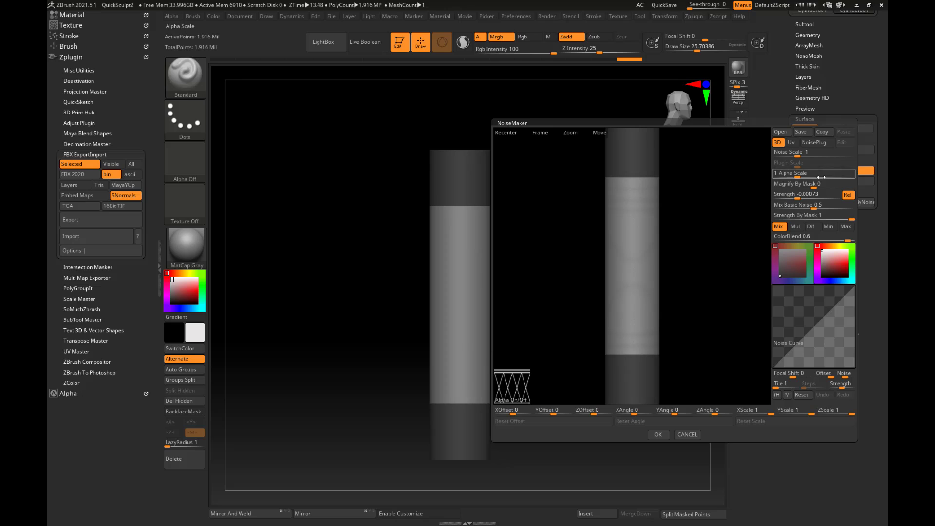
Map the diamond alpha noise through the UVs at Alpha Scale 0.25 and Strength 0.5, then accept
left_click_drag(781, 194, 828, 195)
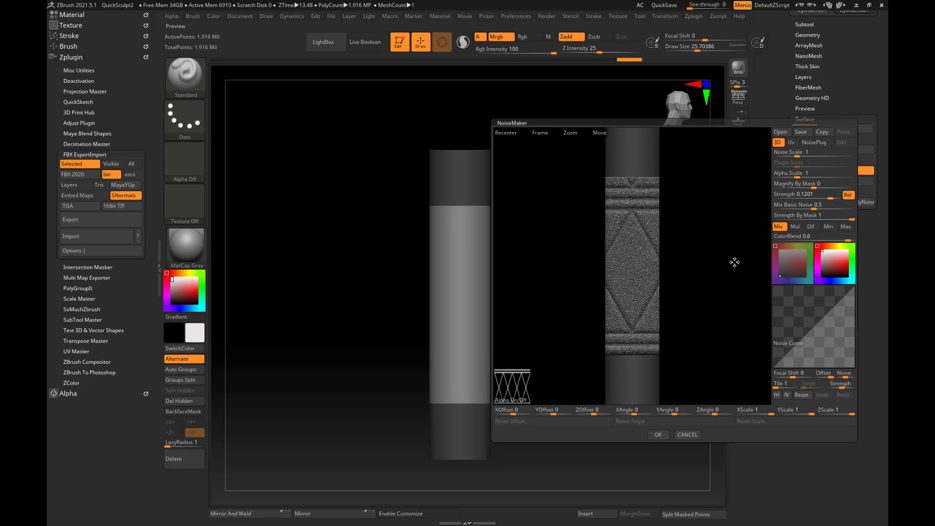
left_click_drag(811, 204, 775, 205)
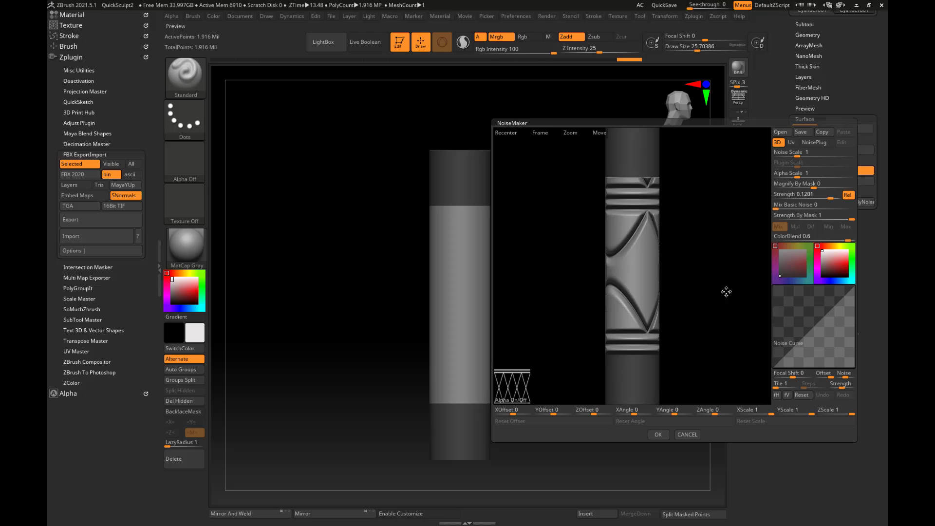
left_click(790, 142)
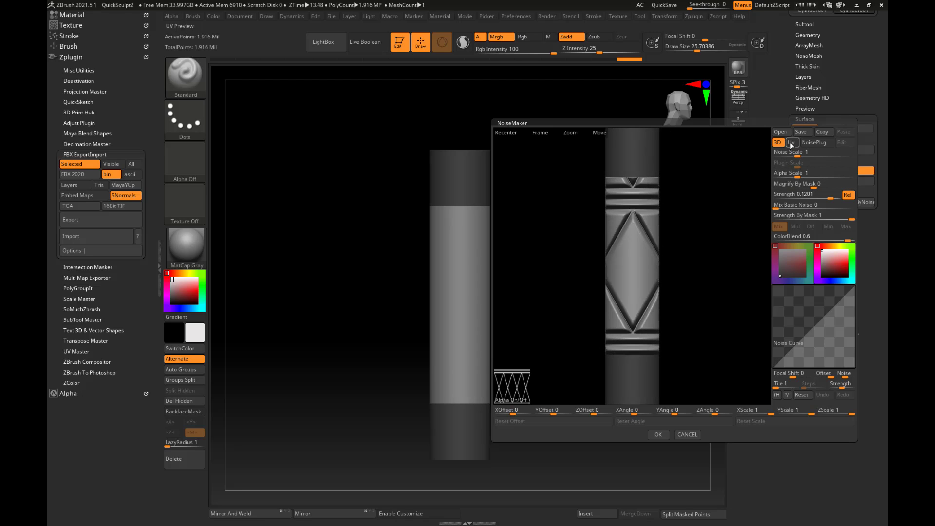
left_click(791, 142)
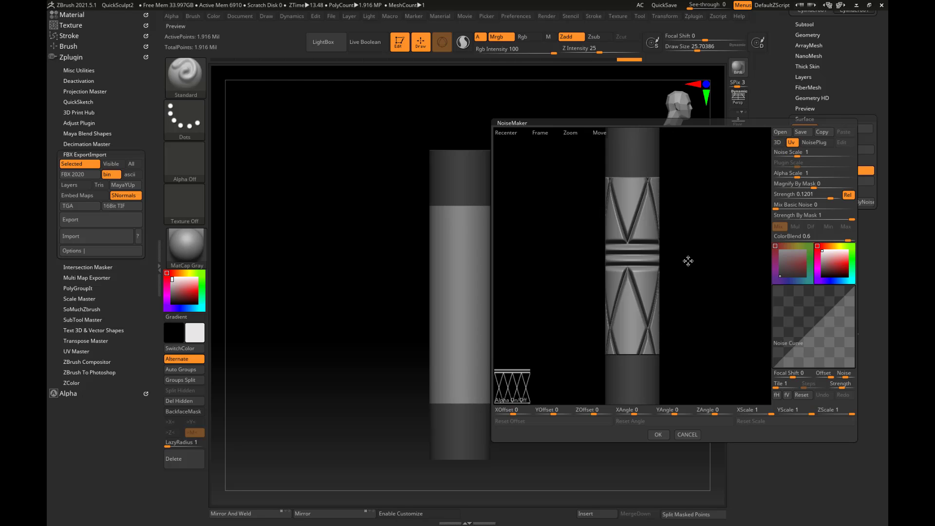
left_click(812, 173)
type("0.5")
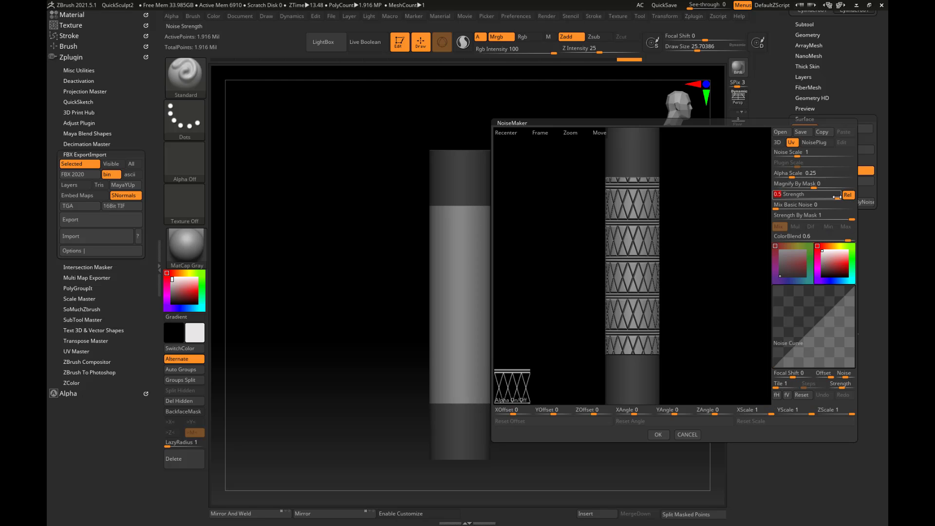
left_click(659, 435)
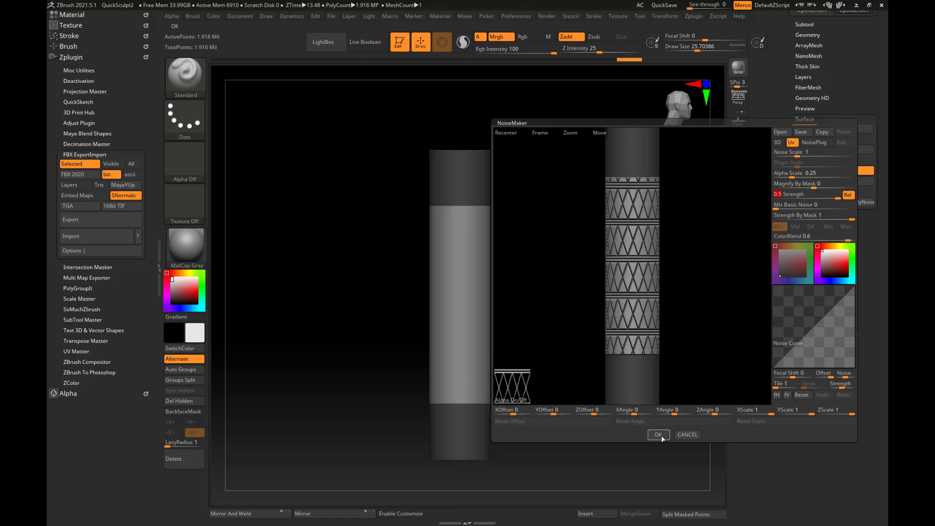
left_click(659, 435)
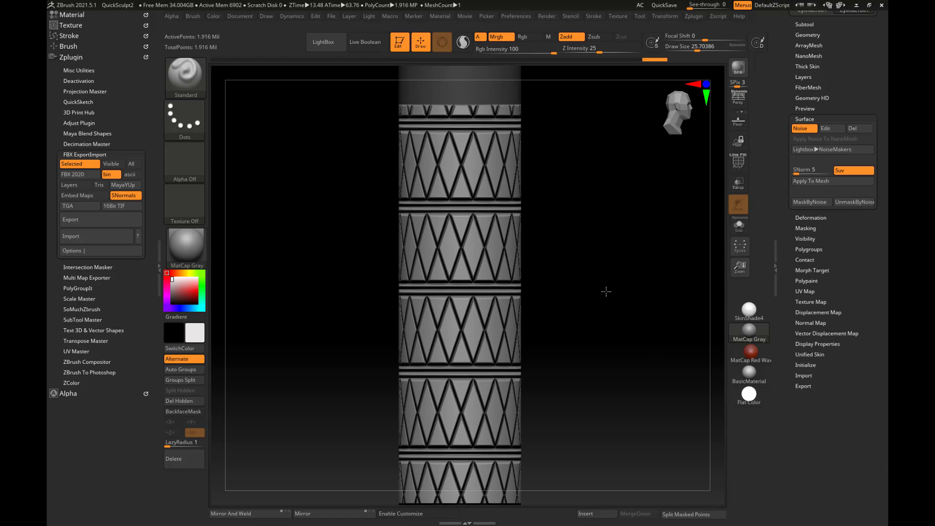
Apply the noise to the mesh and zoom out to see the diamond band around the middle
left_click_drag(606, 291, 638, 344)
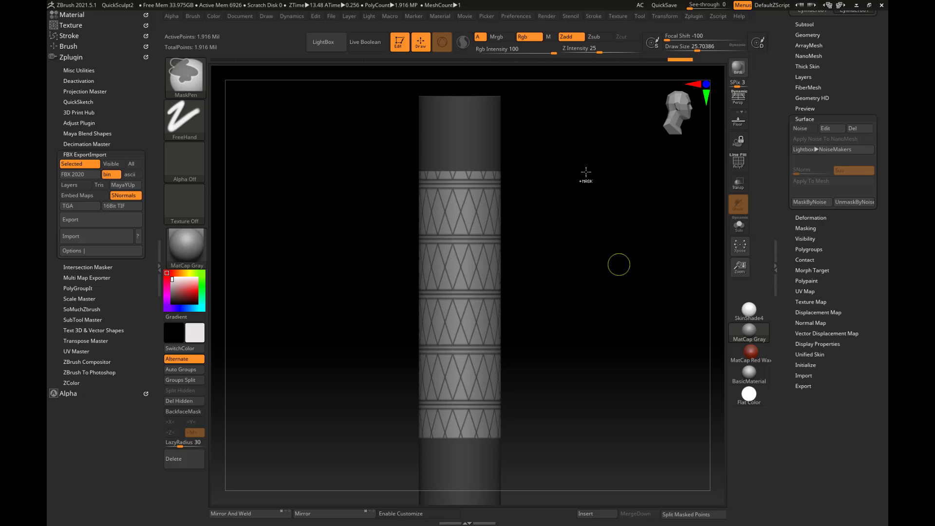
mouse_move(585, 88)
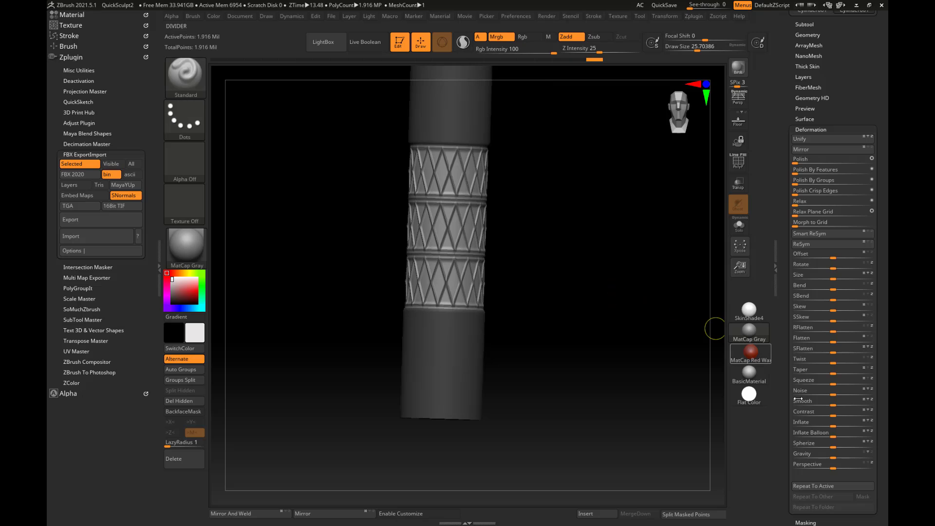
Inflate the masked diamond band in Deformation so the pattern stands raised
left_click(829, 432)
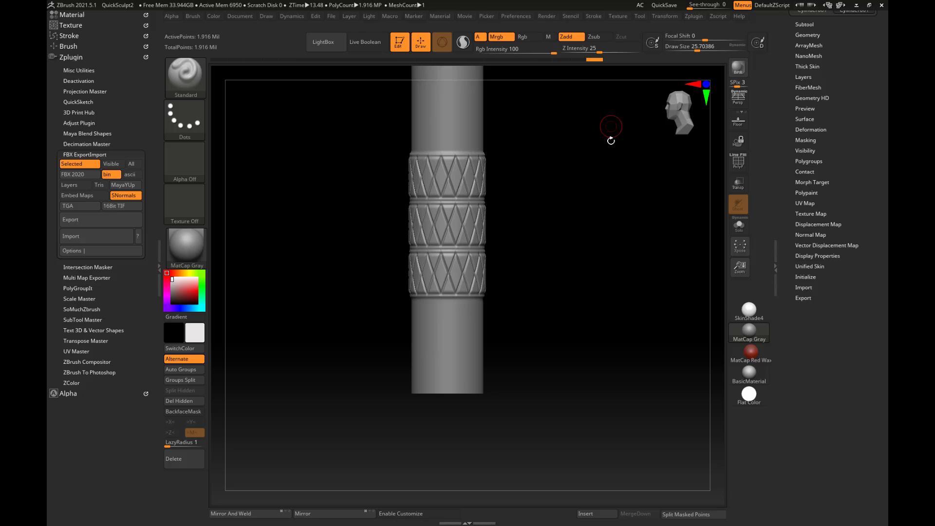
mouse_move(608, 145)
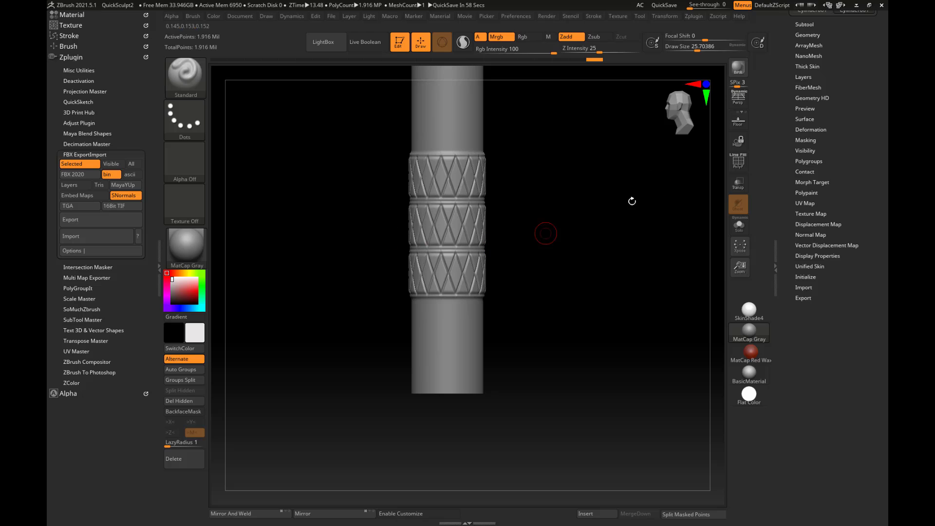
mouse_move(598, 219)
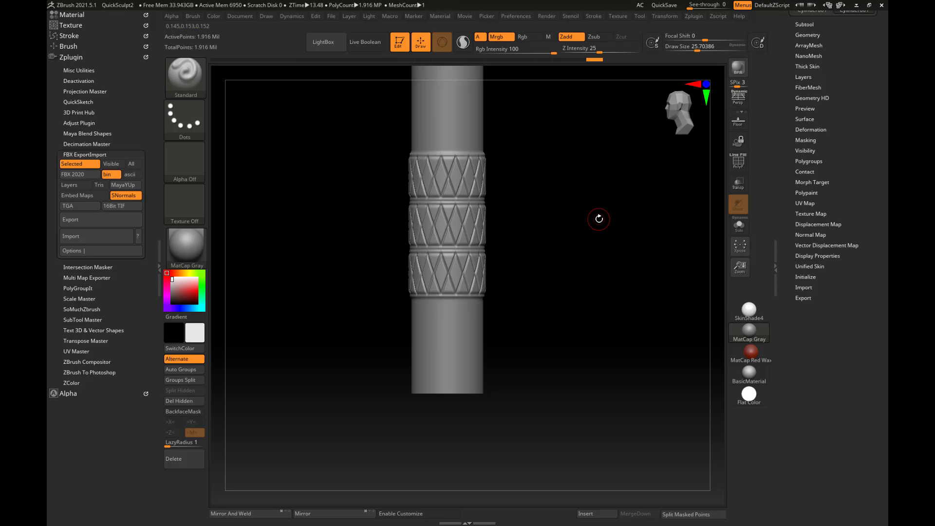